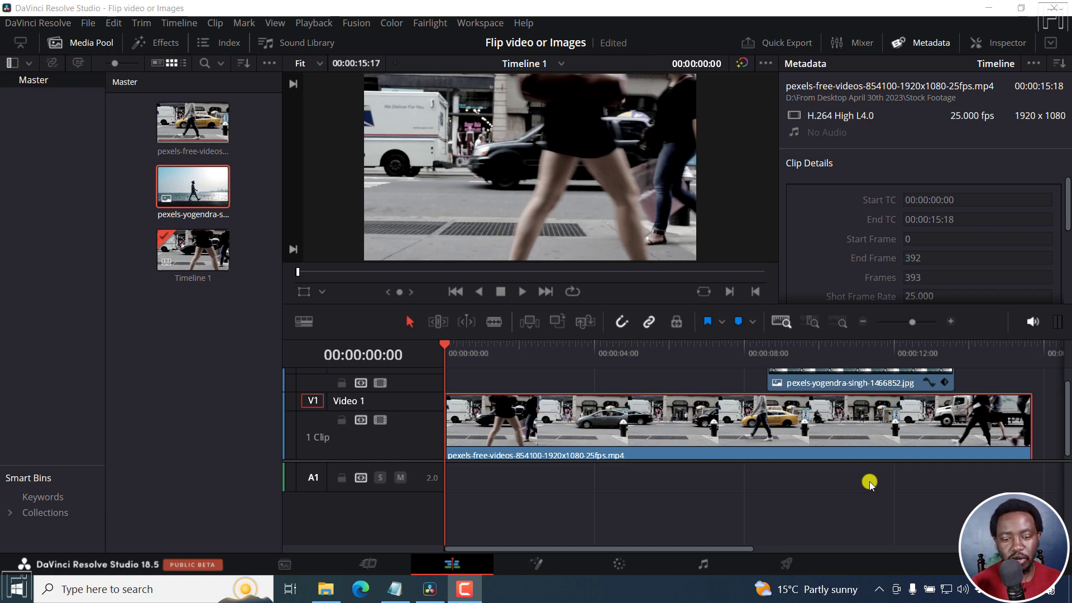
mouse_move(551, 391)
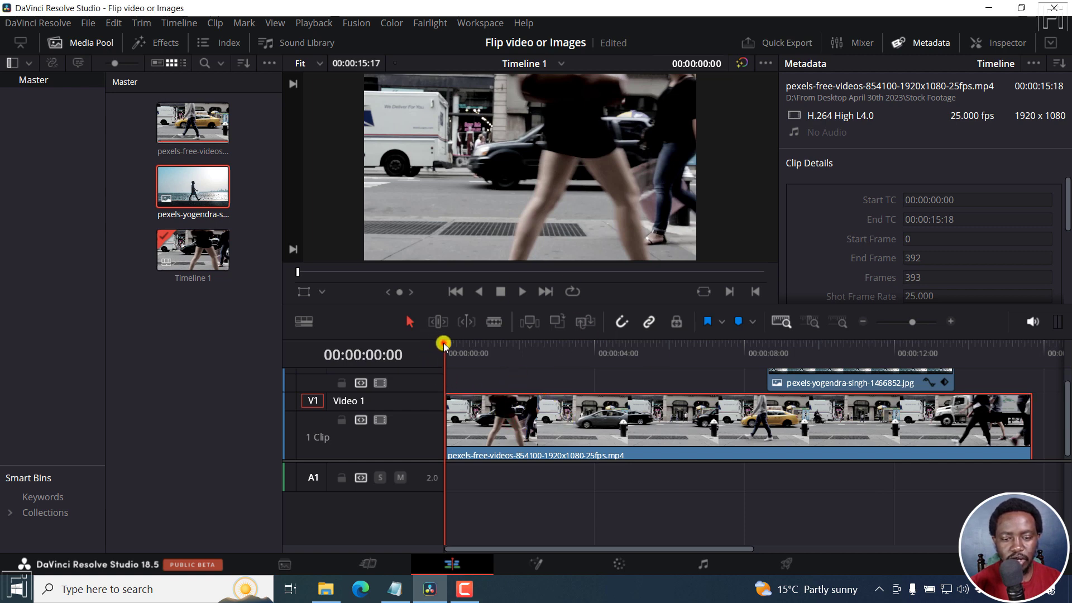
Step: Preview the upside-down JPG, then select the street video clip on track V1
click(605, 353)
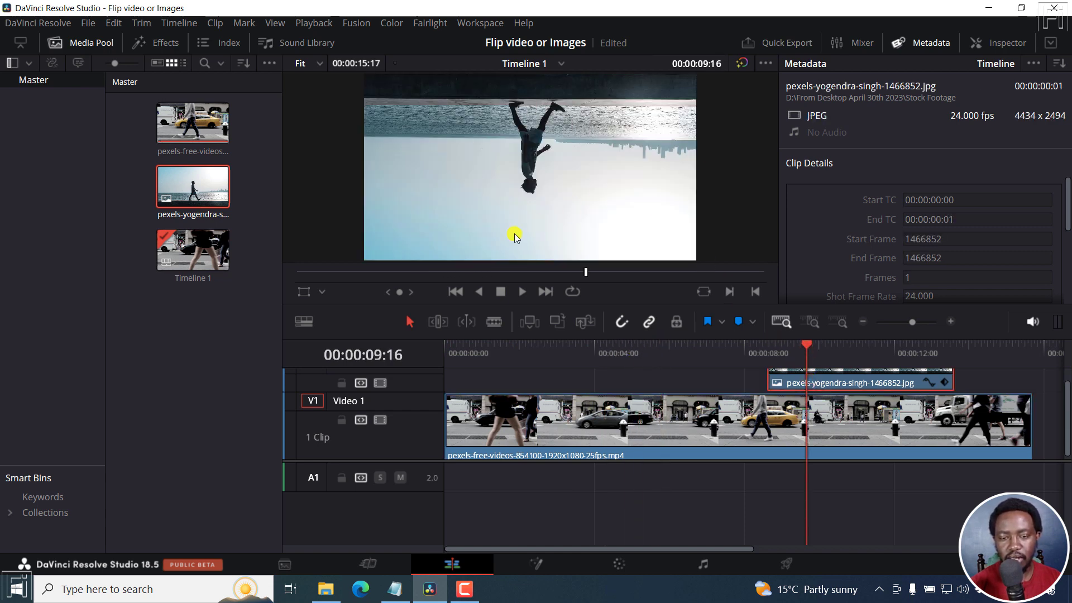
click(492, 424)
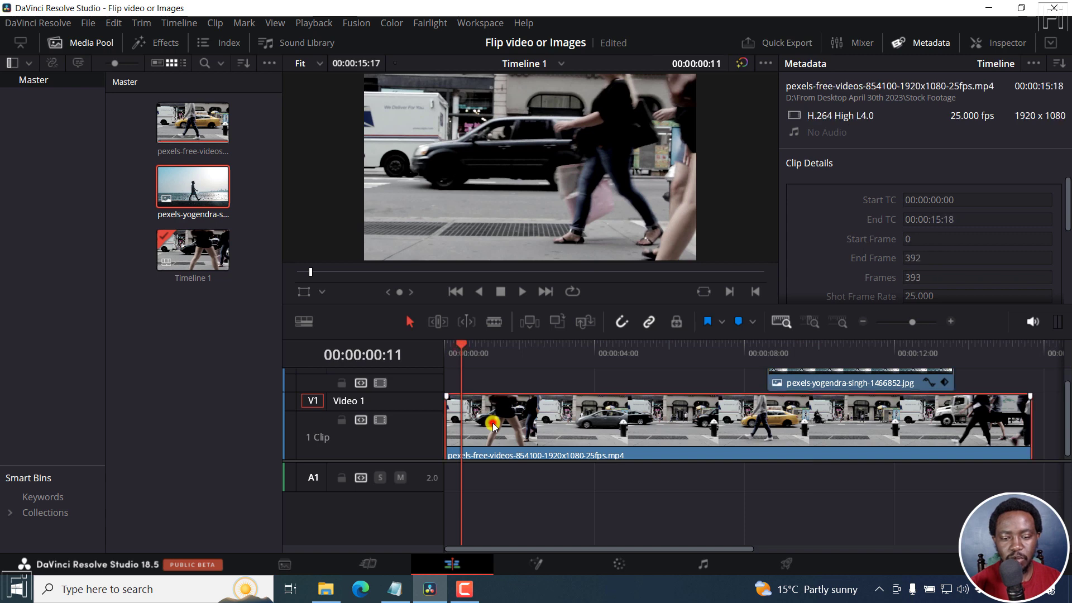
mouse_move(505, 420)
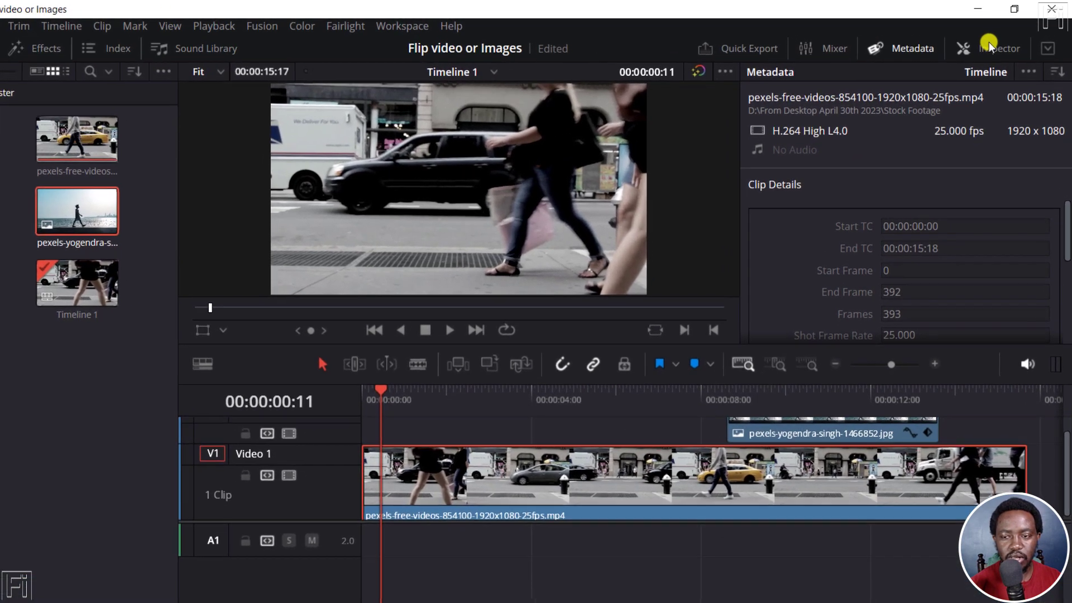
Step: Mirror the street clip horizontally with the Inspector Transform Flip so the white truck sits on the right
click(998, 48)
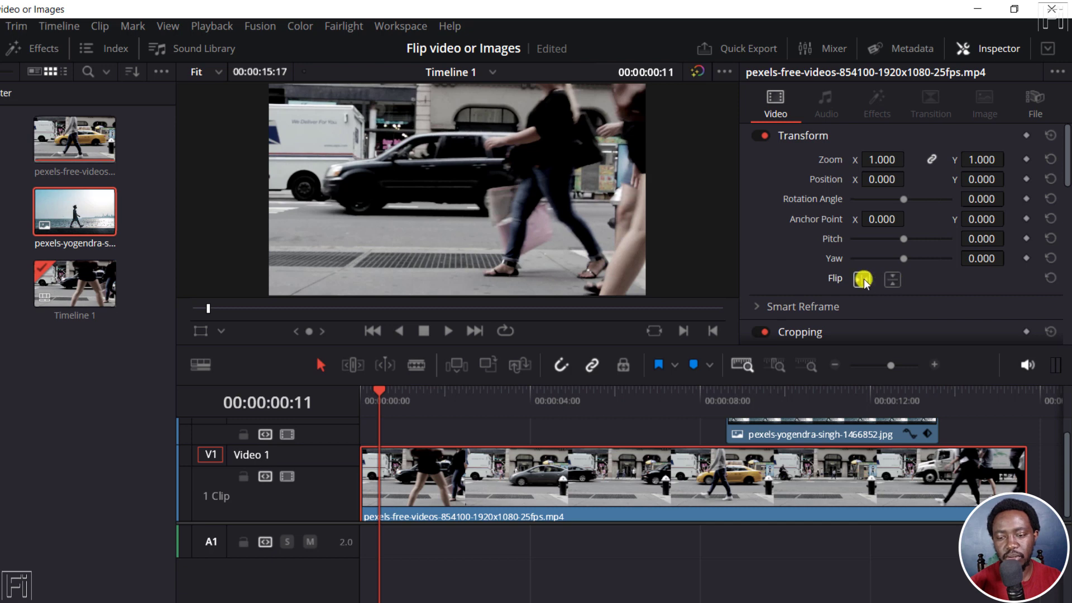
click(862, 279)
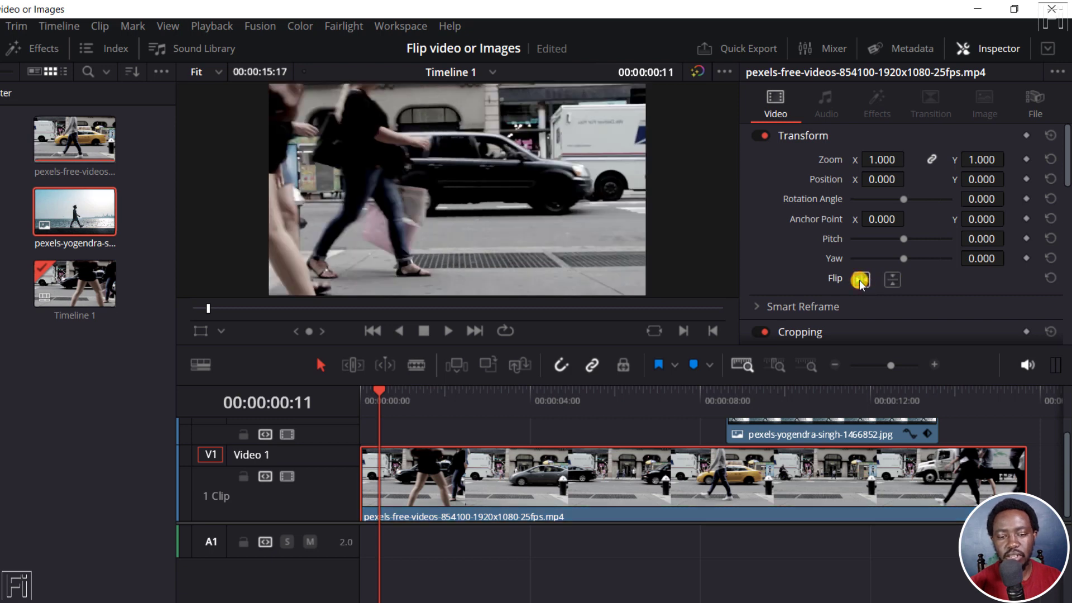
click(861, 279)
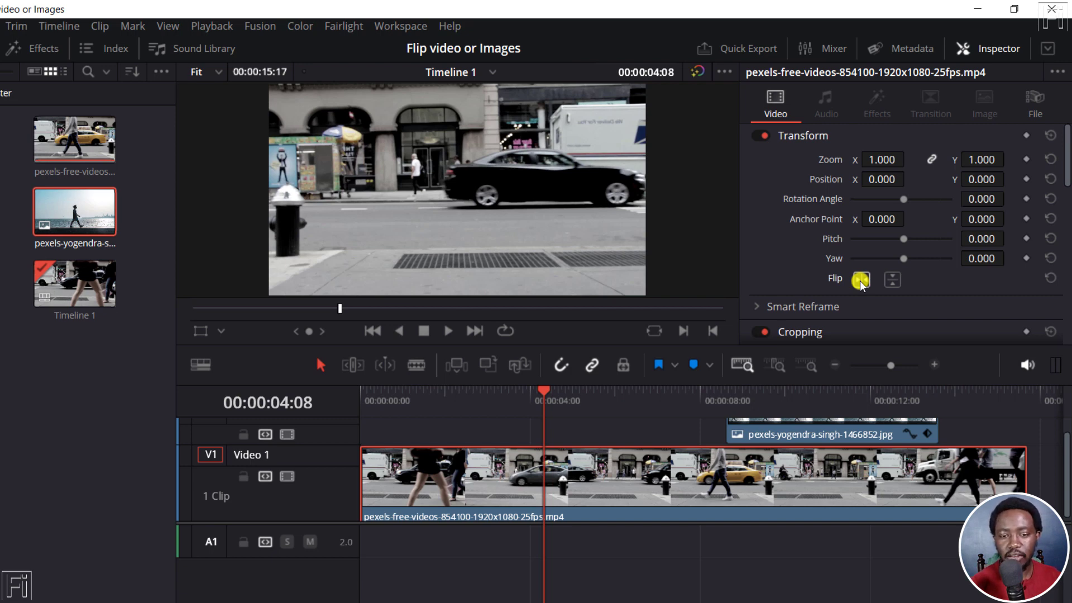
click(861, 279)
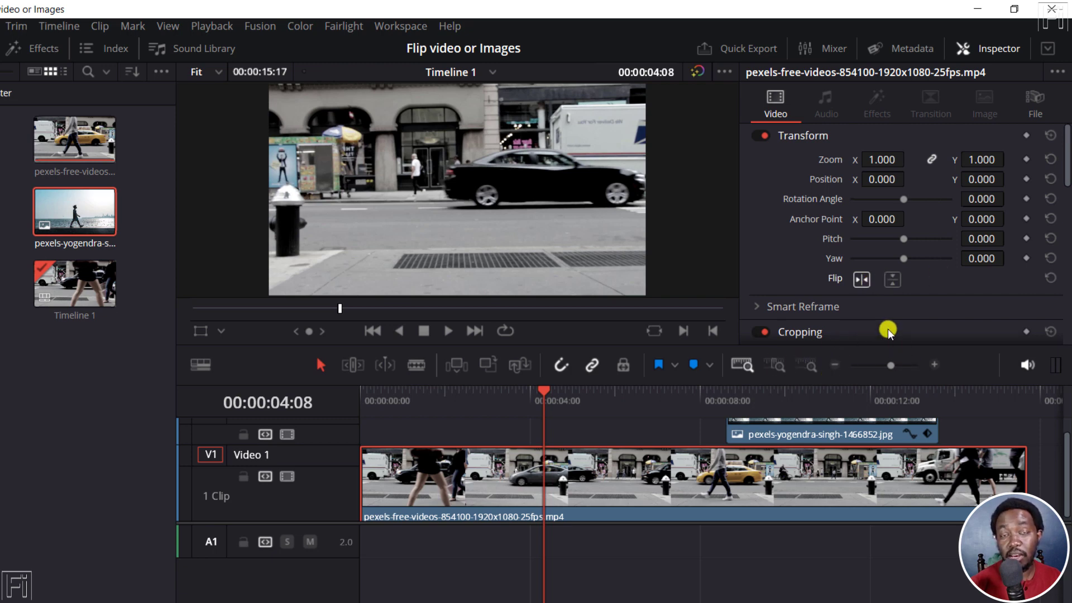
mouse_move(853, 277)
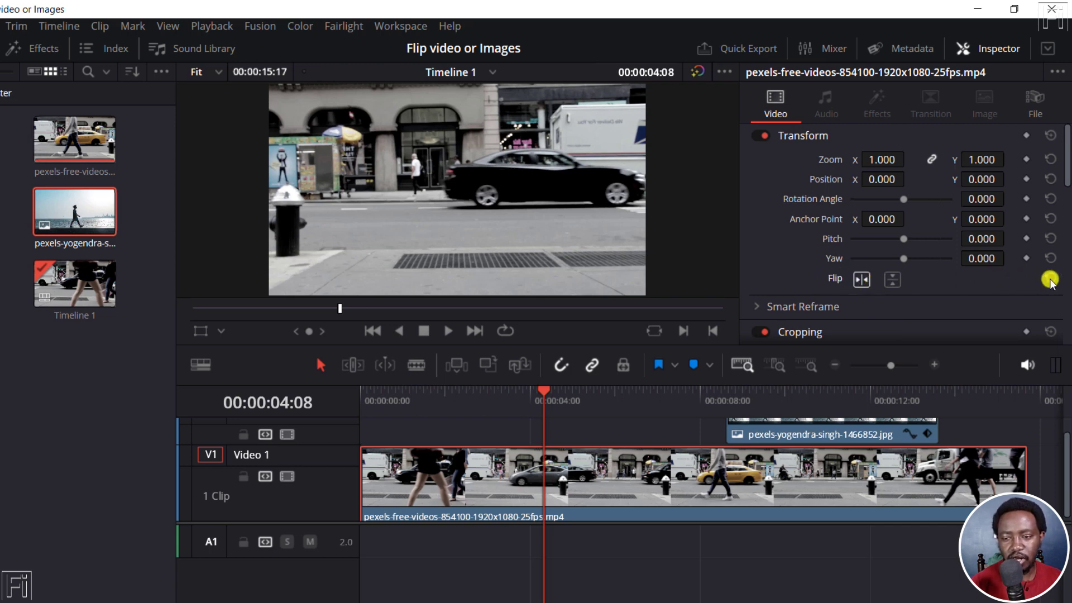
click(861, 279)
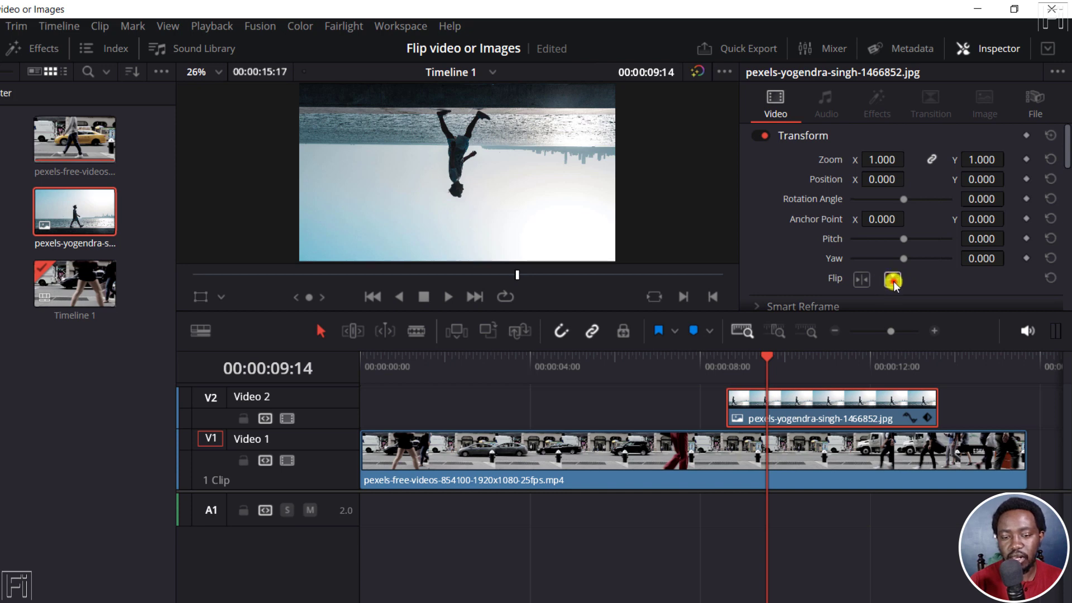
Step: Flip the beach image vertically in the Inspector so it previews right side up
click(893, 280)
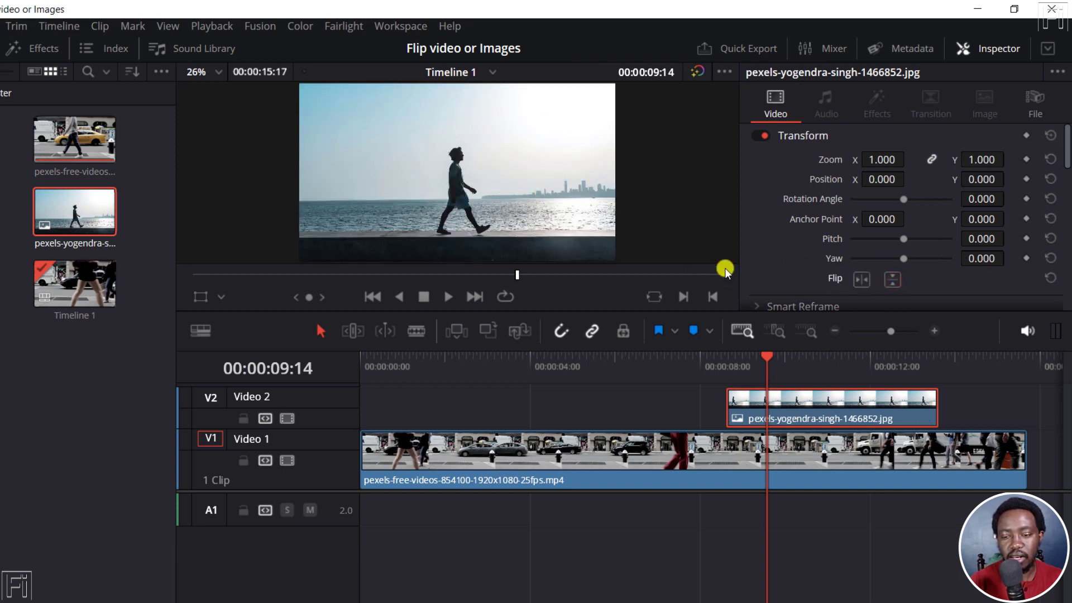
click(892, 279)
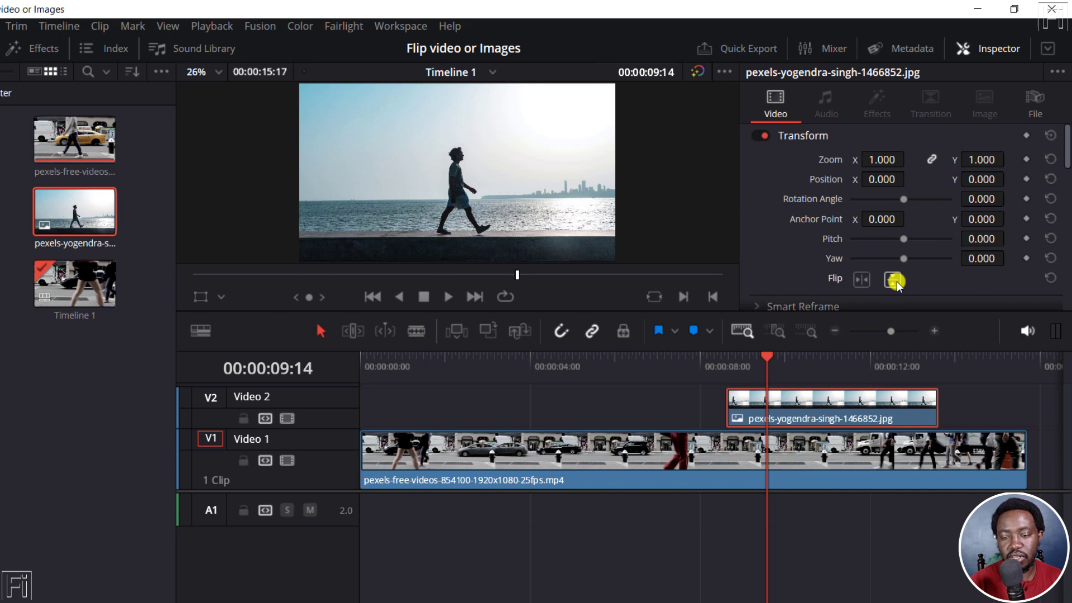
click(892, 279)
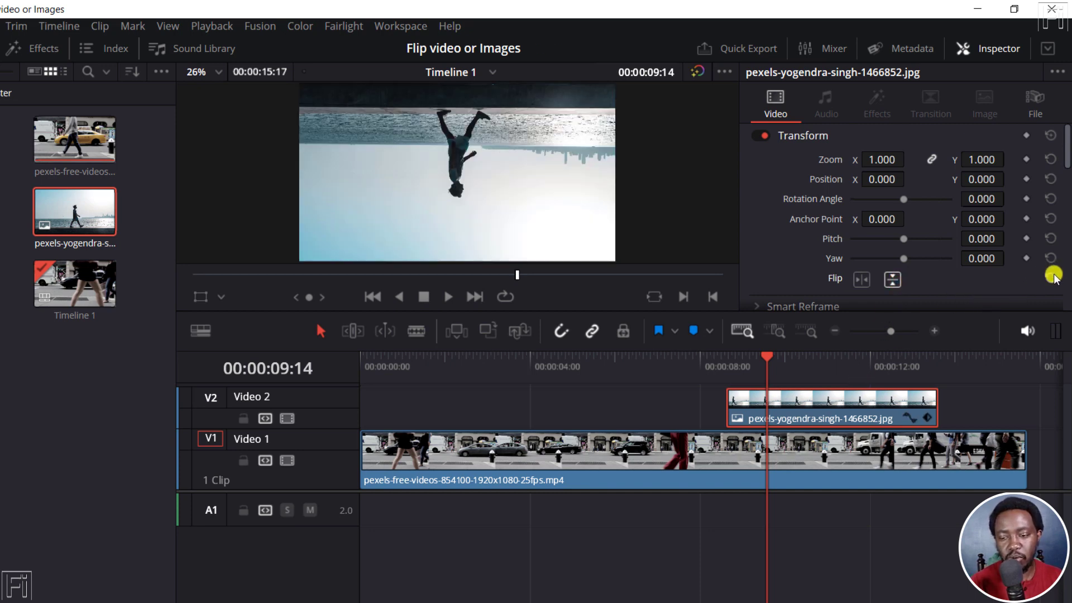
click(892, 279)
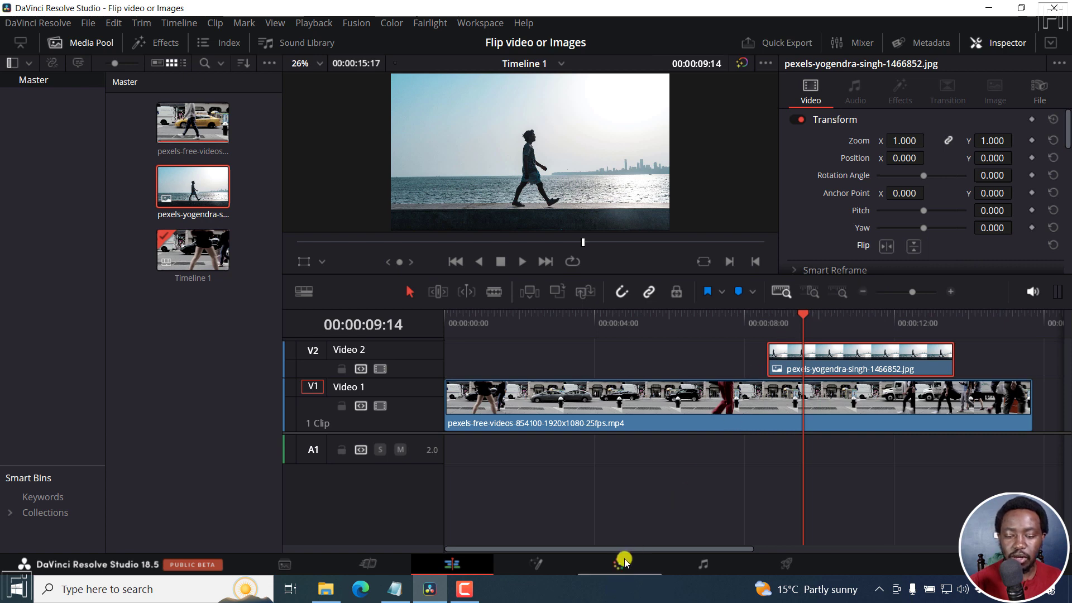
Step: On the Color page, flip the beach image vertically with the Sizing controls
click(617, 564)
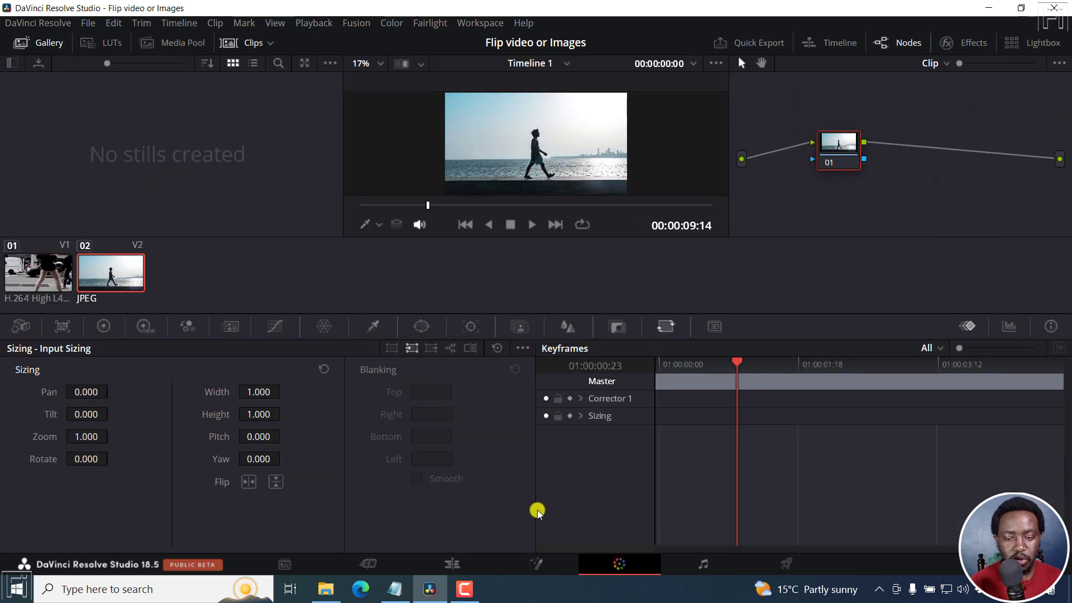
mouse_move(633, 415)
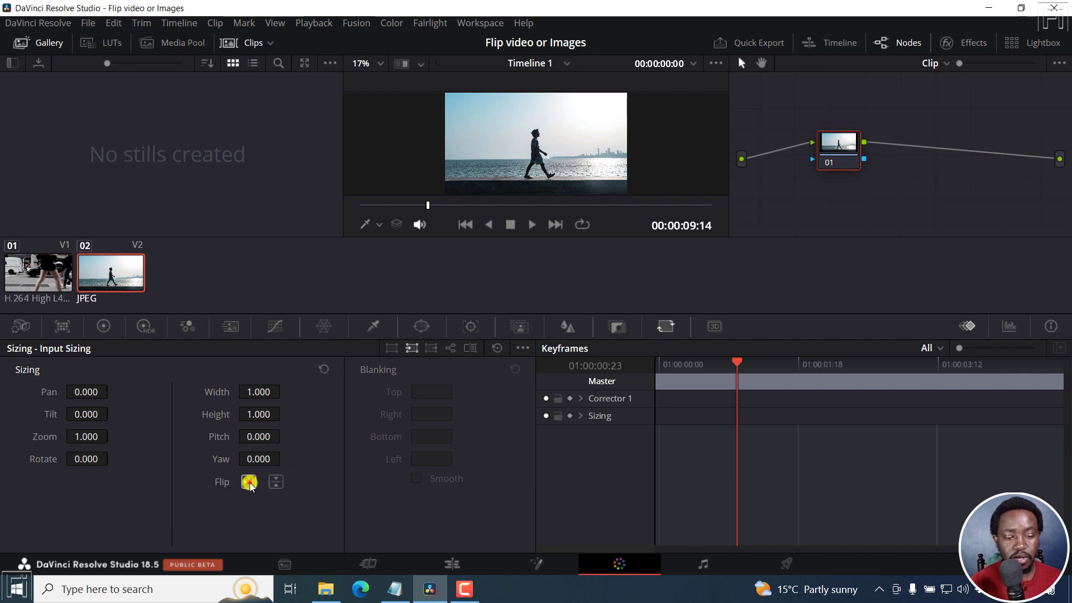
click(275, 482)
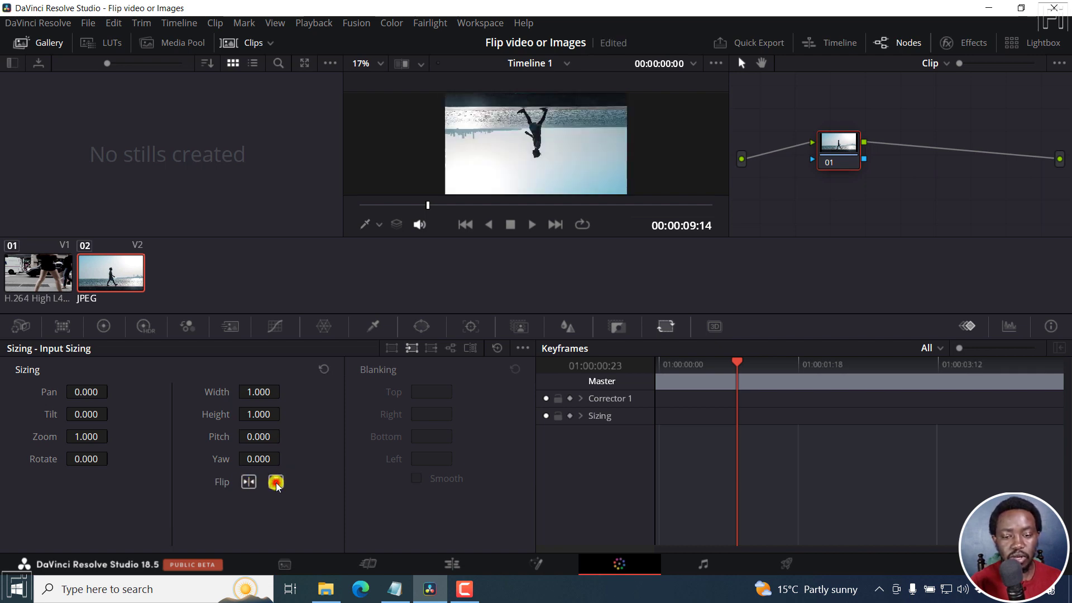
Step: Flip the street clip horizontally and vertically in Sizing, then return to the Edit timeline and preview
click(39, 272)
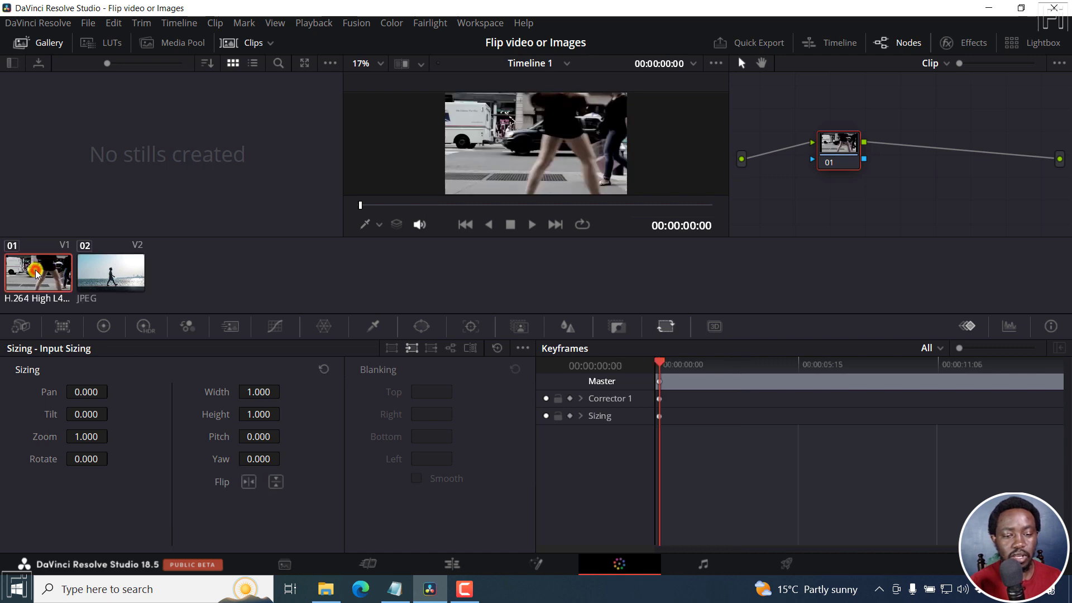
click(248, 481)
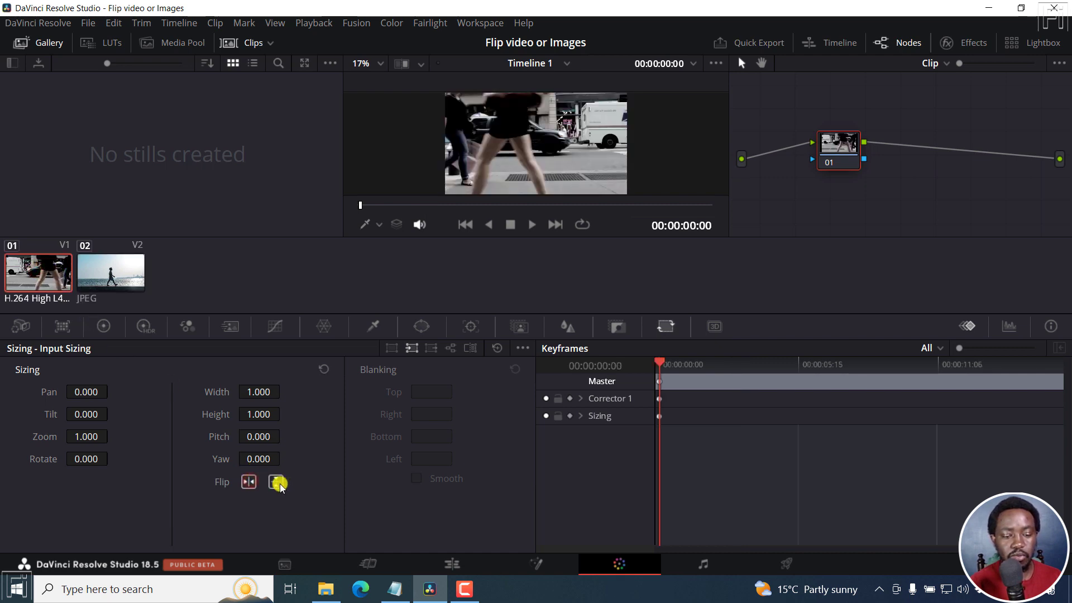
click(277, 482)
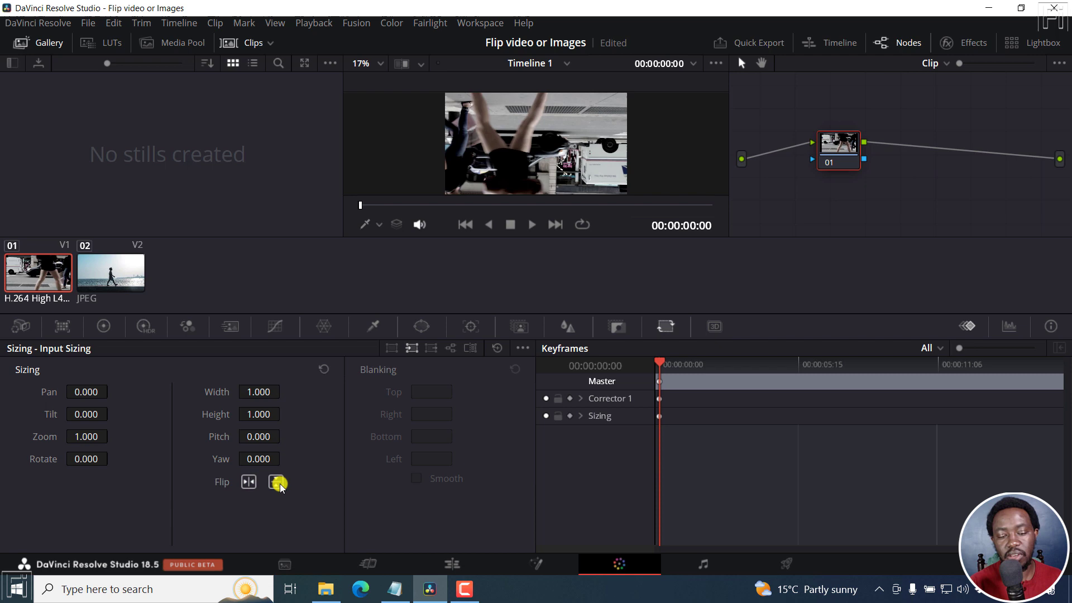
click(451, 564)
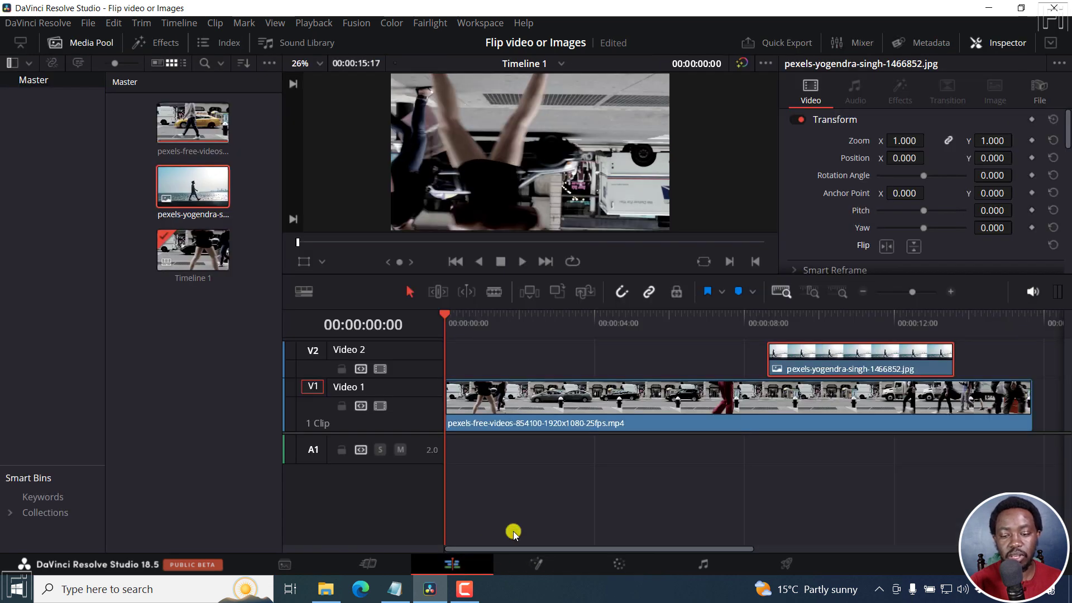
click(809, 323)
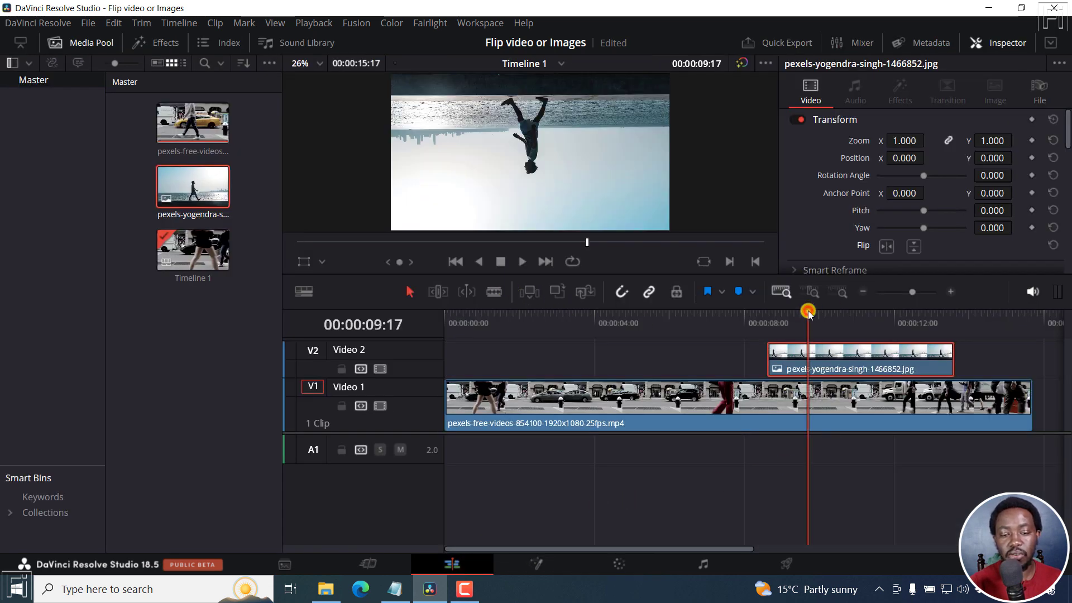